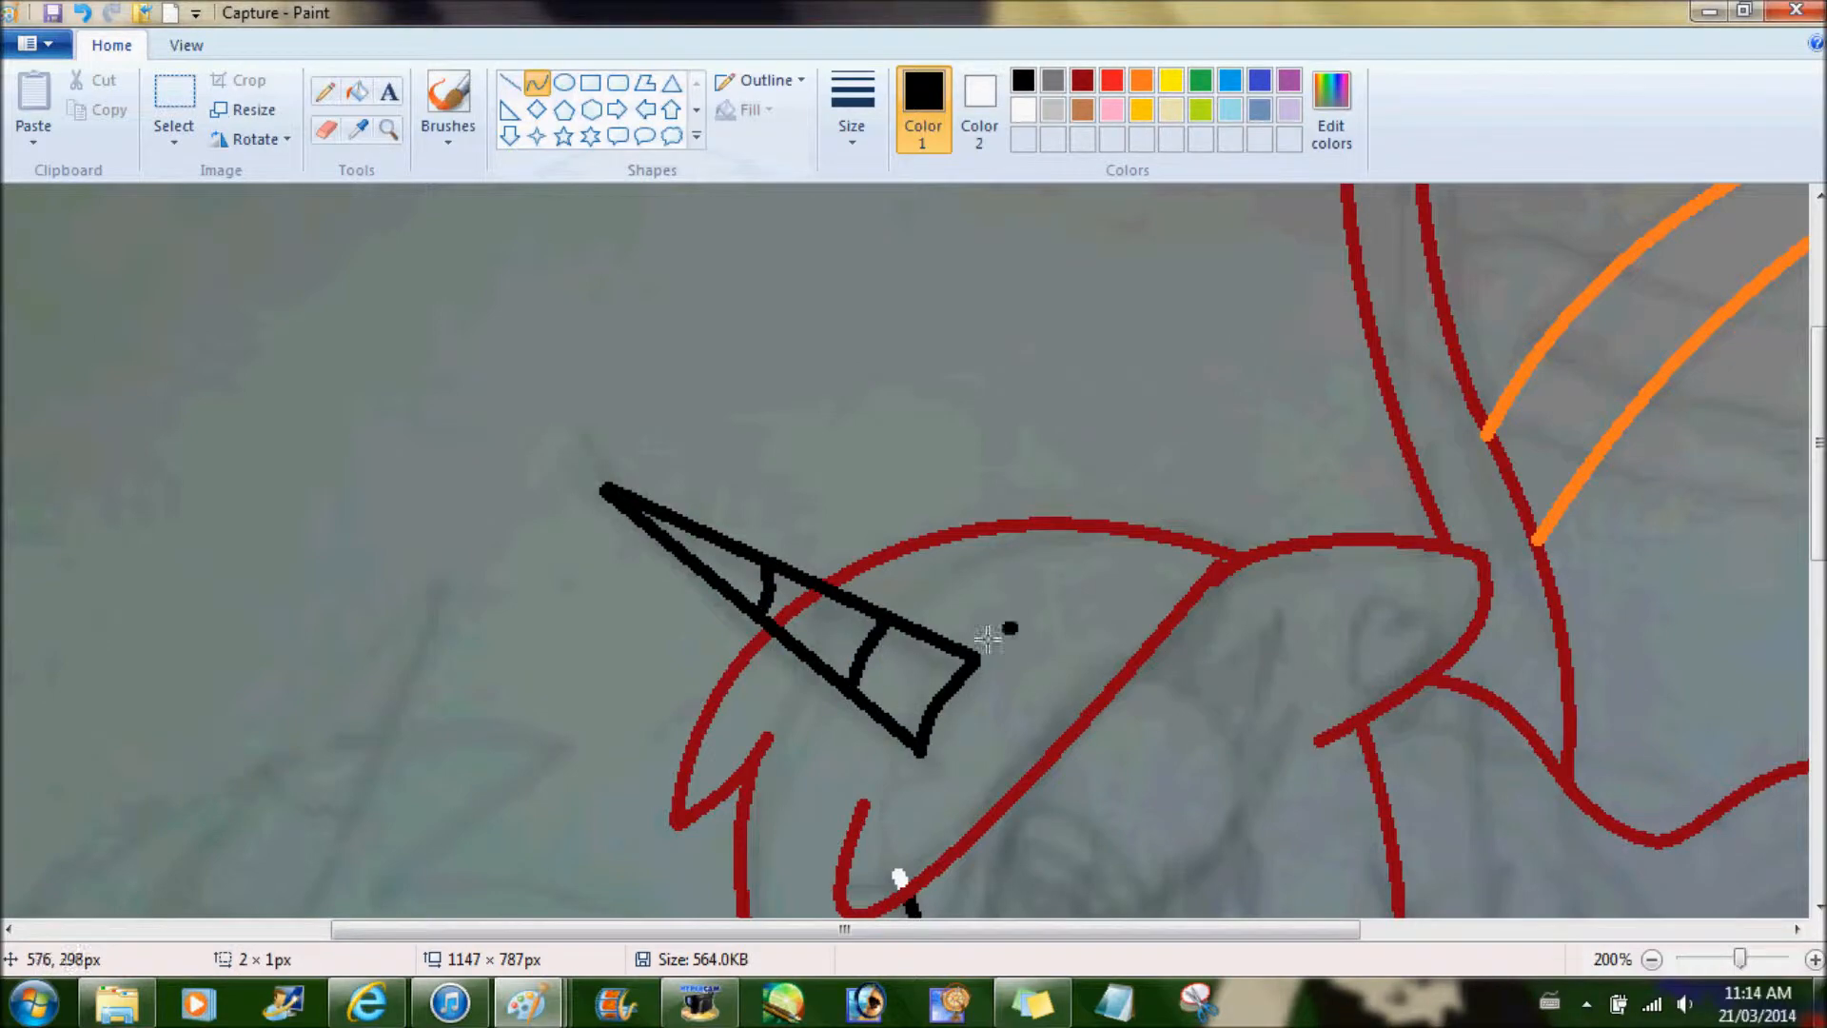
- Fill the nightmare pony's body black and its mane with dark rainbow colours
{"action": "left_click", "coordinate": [173, 130]}
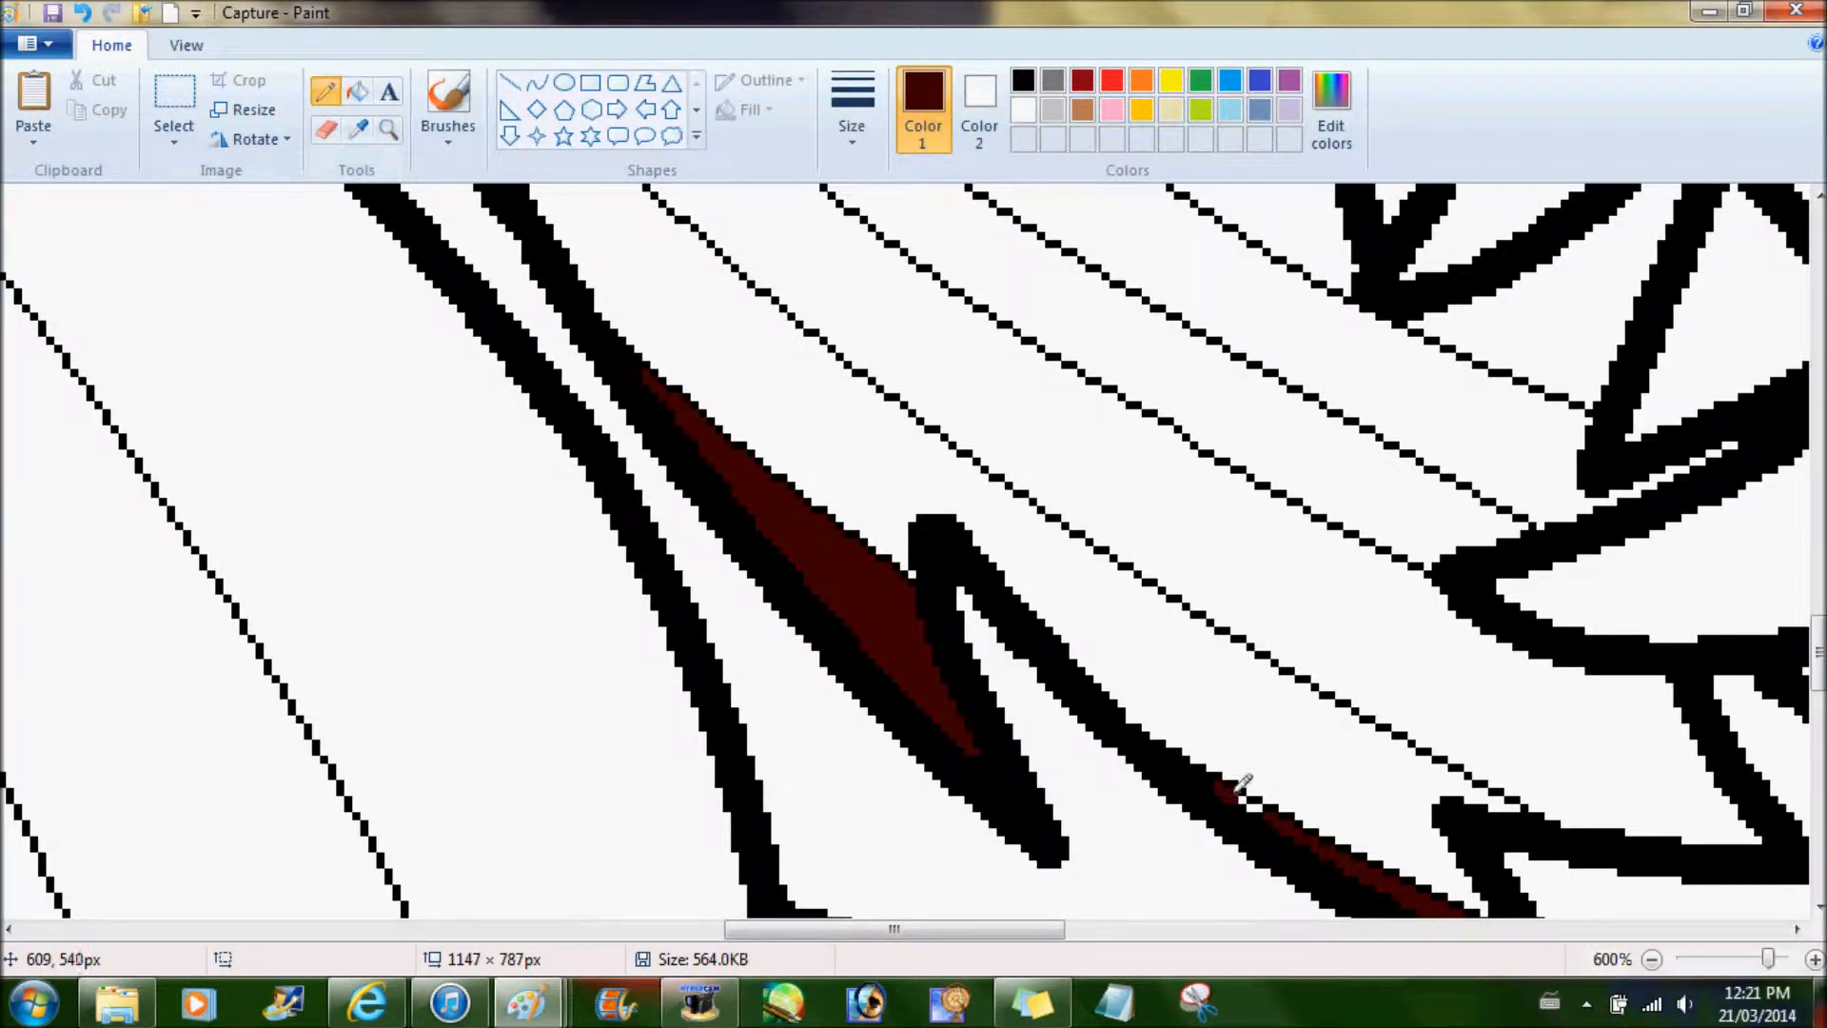
{"action": "left_click", "coordinate": [1655, 959]}
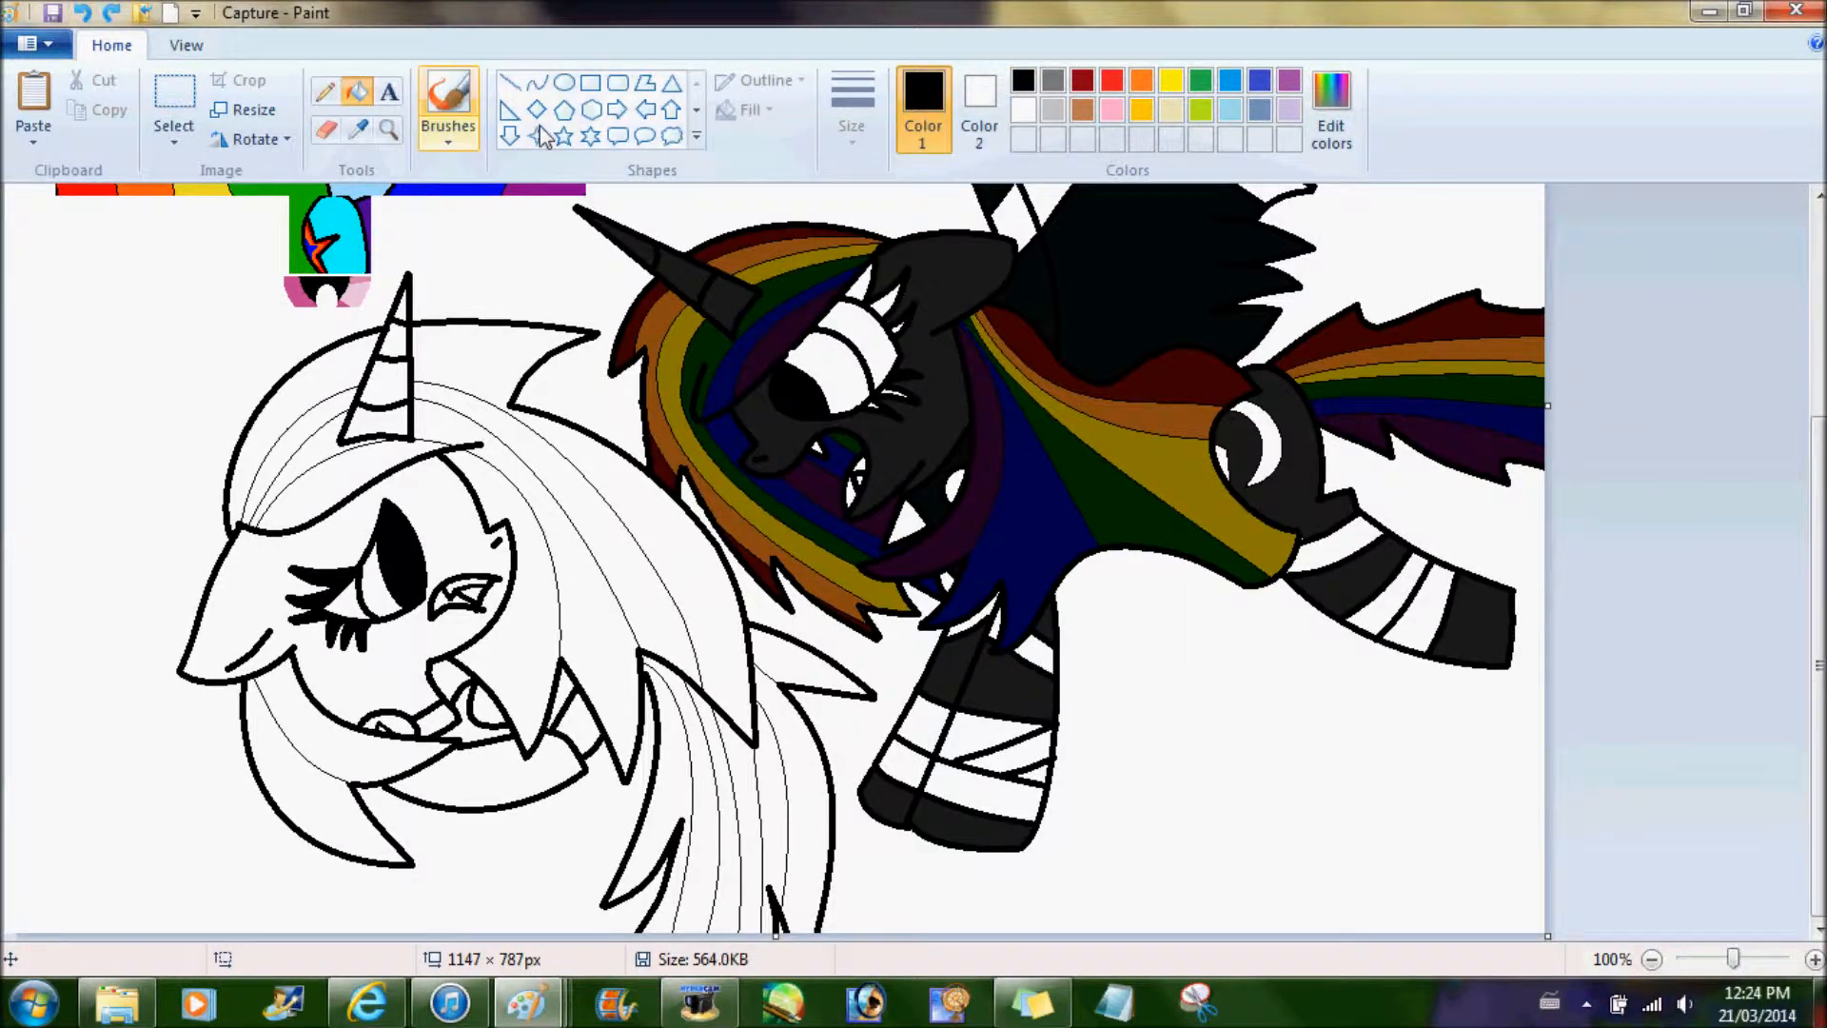
- Add dark grey shading to the nightmare pony's face and recolor outlines around its eye golden-brown
{"action": "left_click", "coordinate": [1812, 957]}
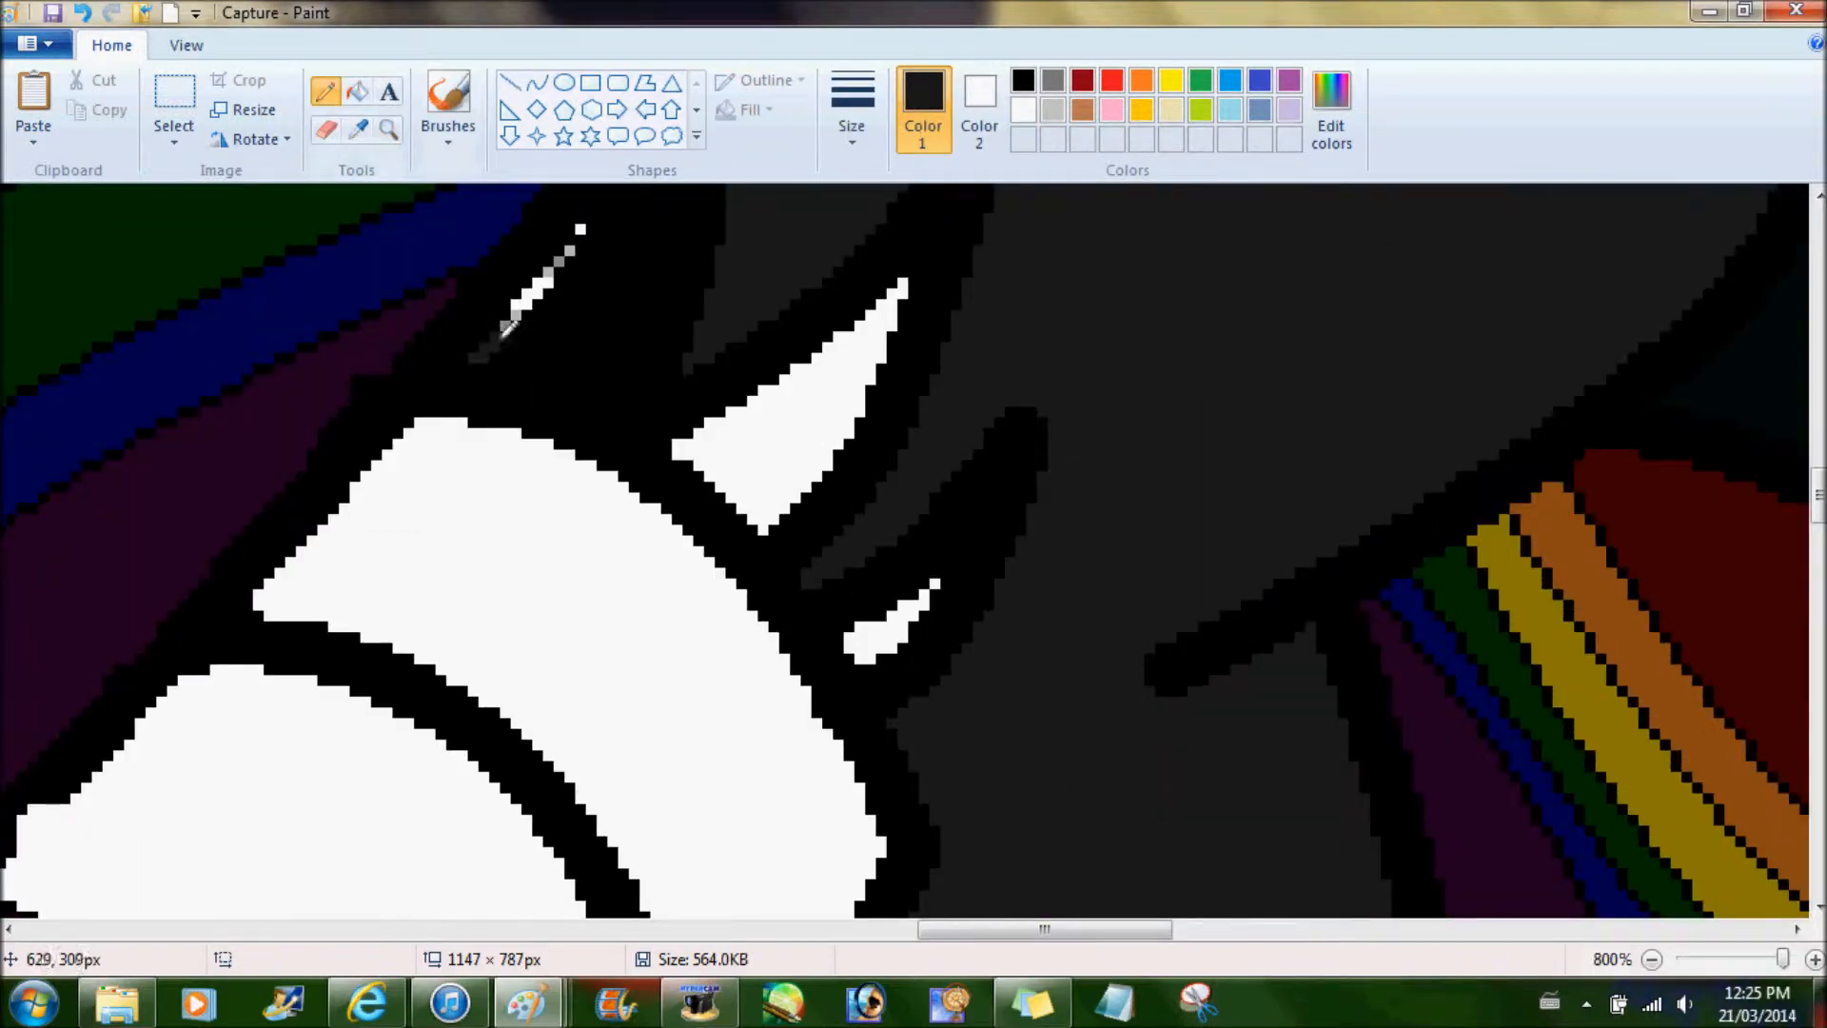
{"action": "left_click", "coordinate": [696, 1001]}
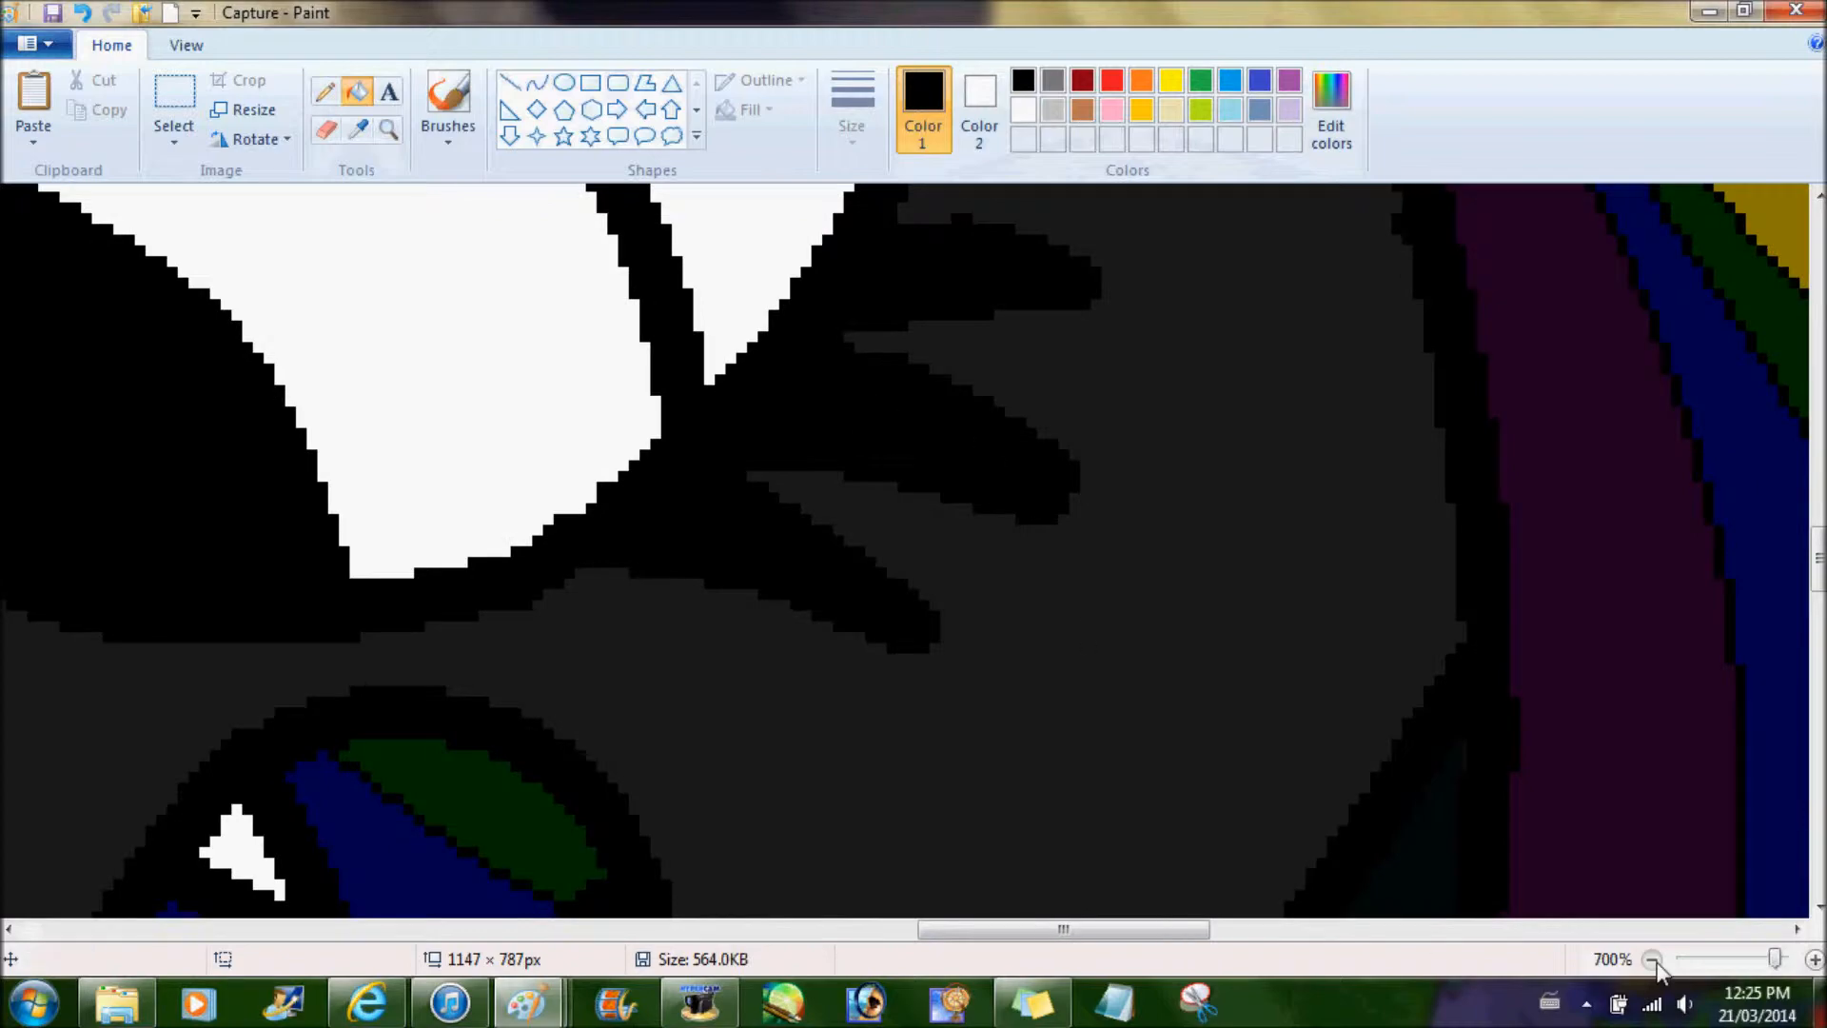
{"action": "left_click", "coordinate": [1657, 955]}
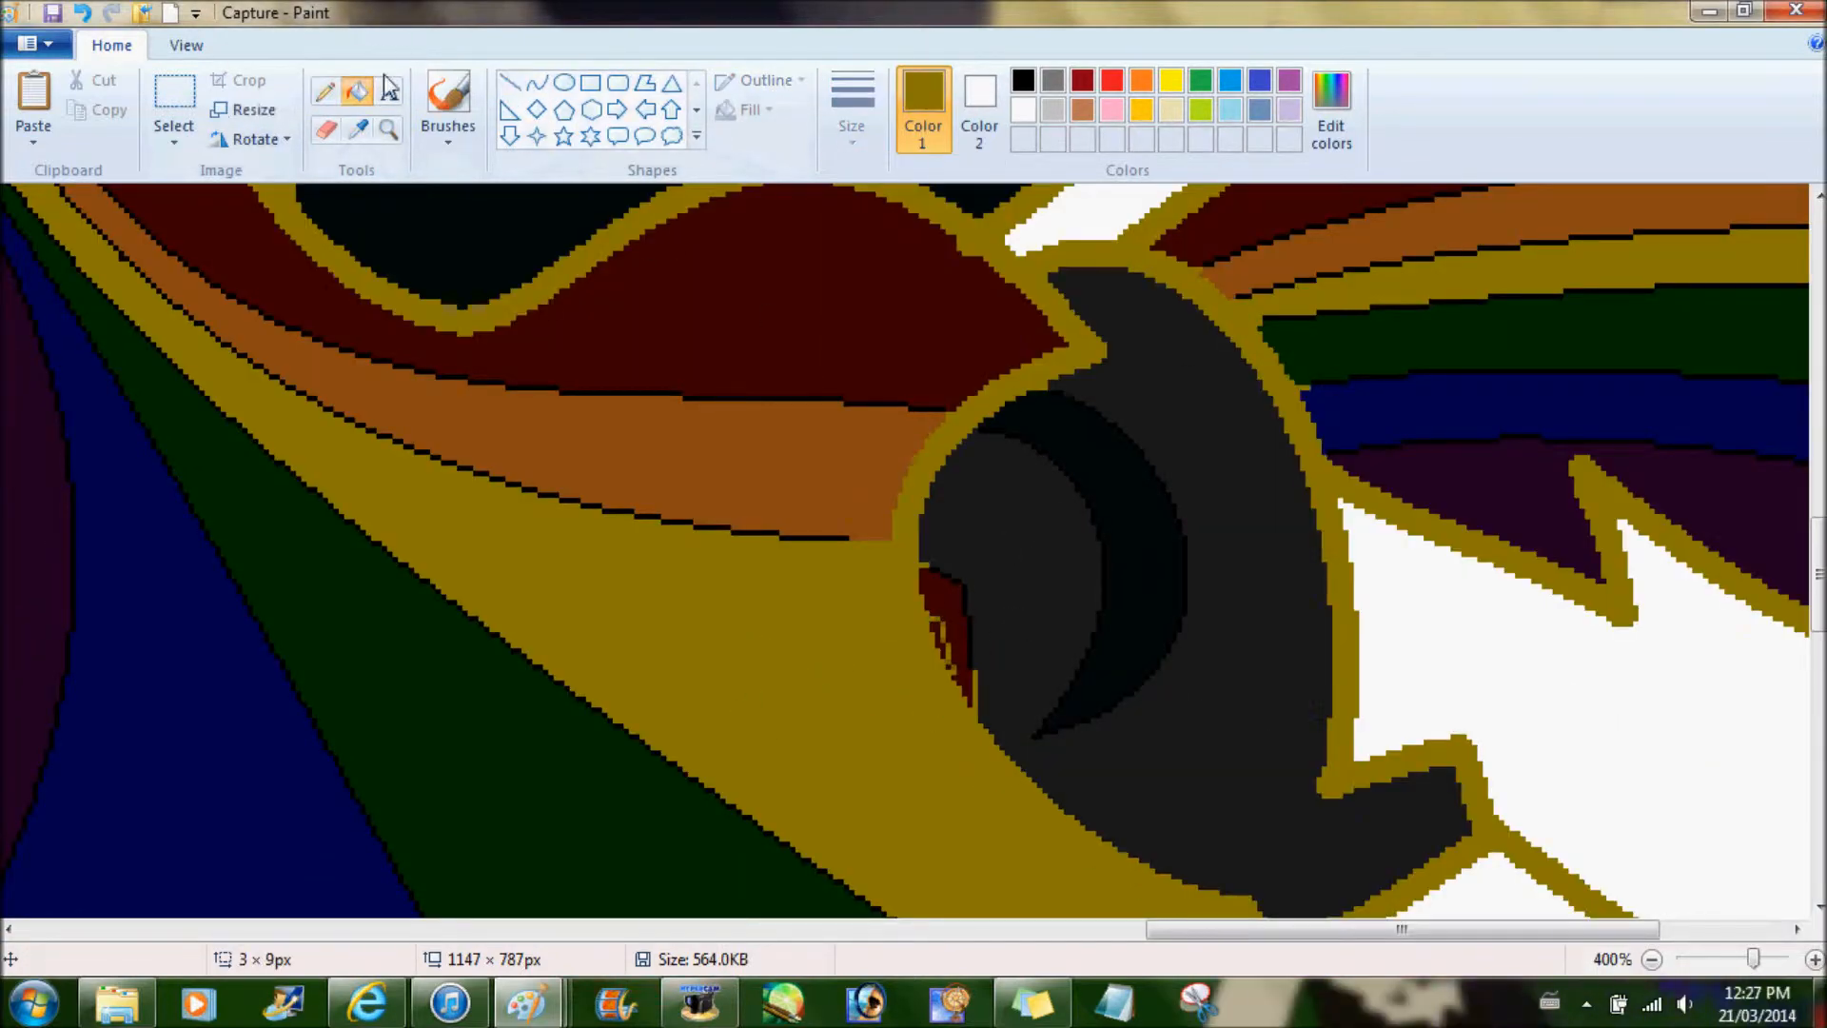
- Open the 'Nightmare bow' image showing the striped heart mark
{"action": "left_click", "coordinate": [1815, 955]}
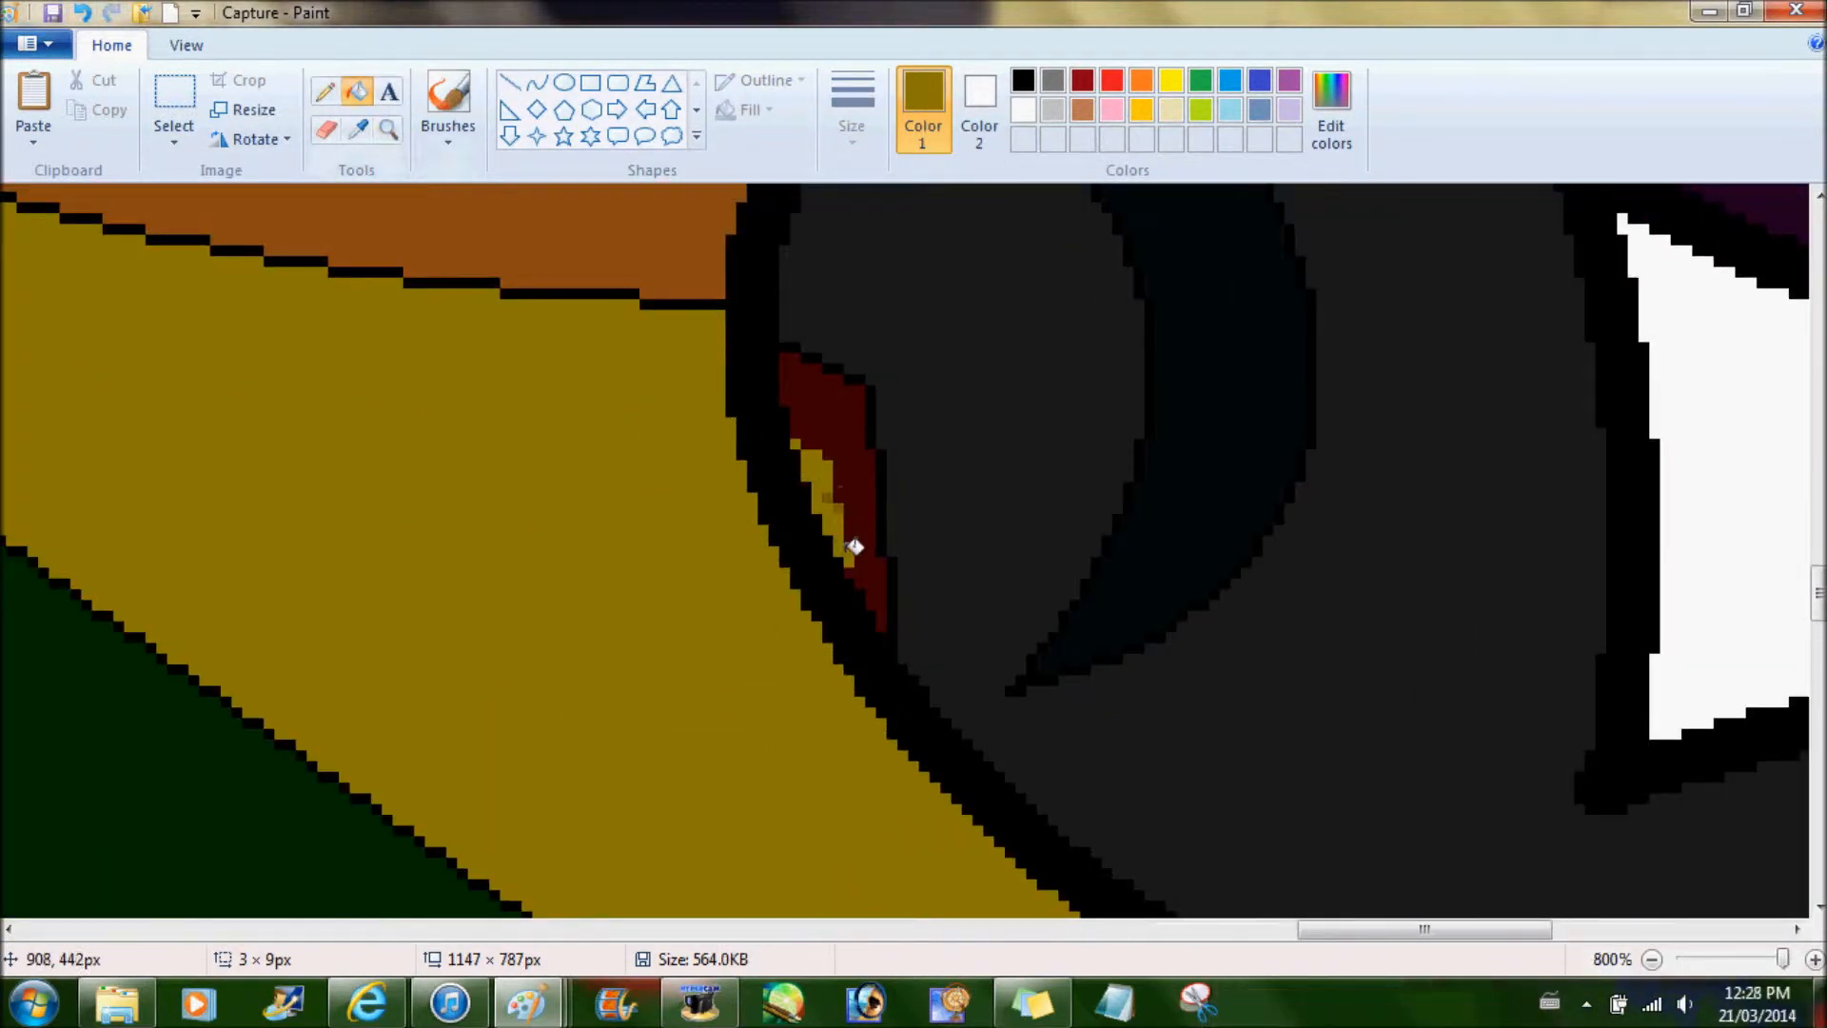
{"action": "left_click", "coordinate": [1651, 957]}
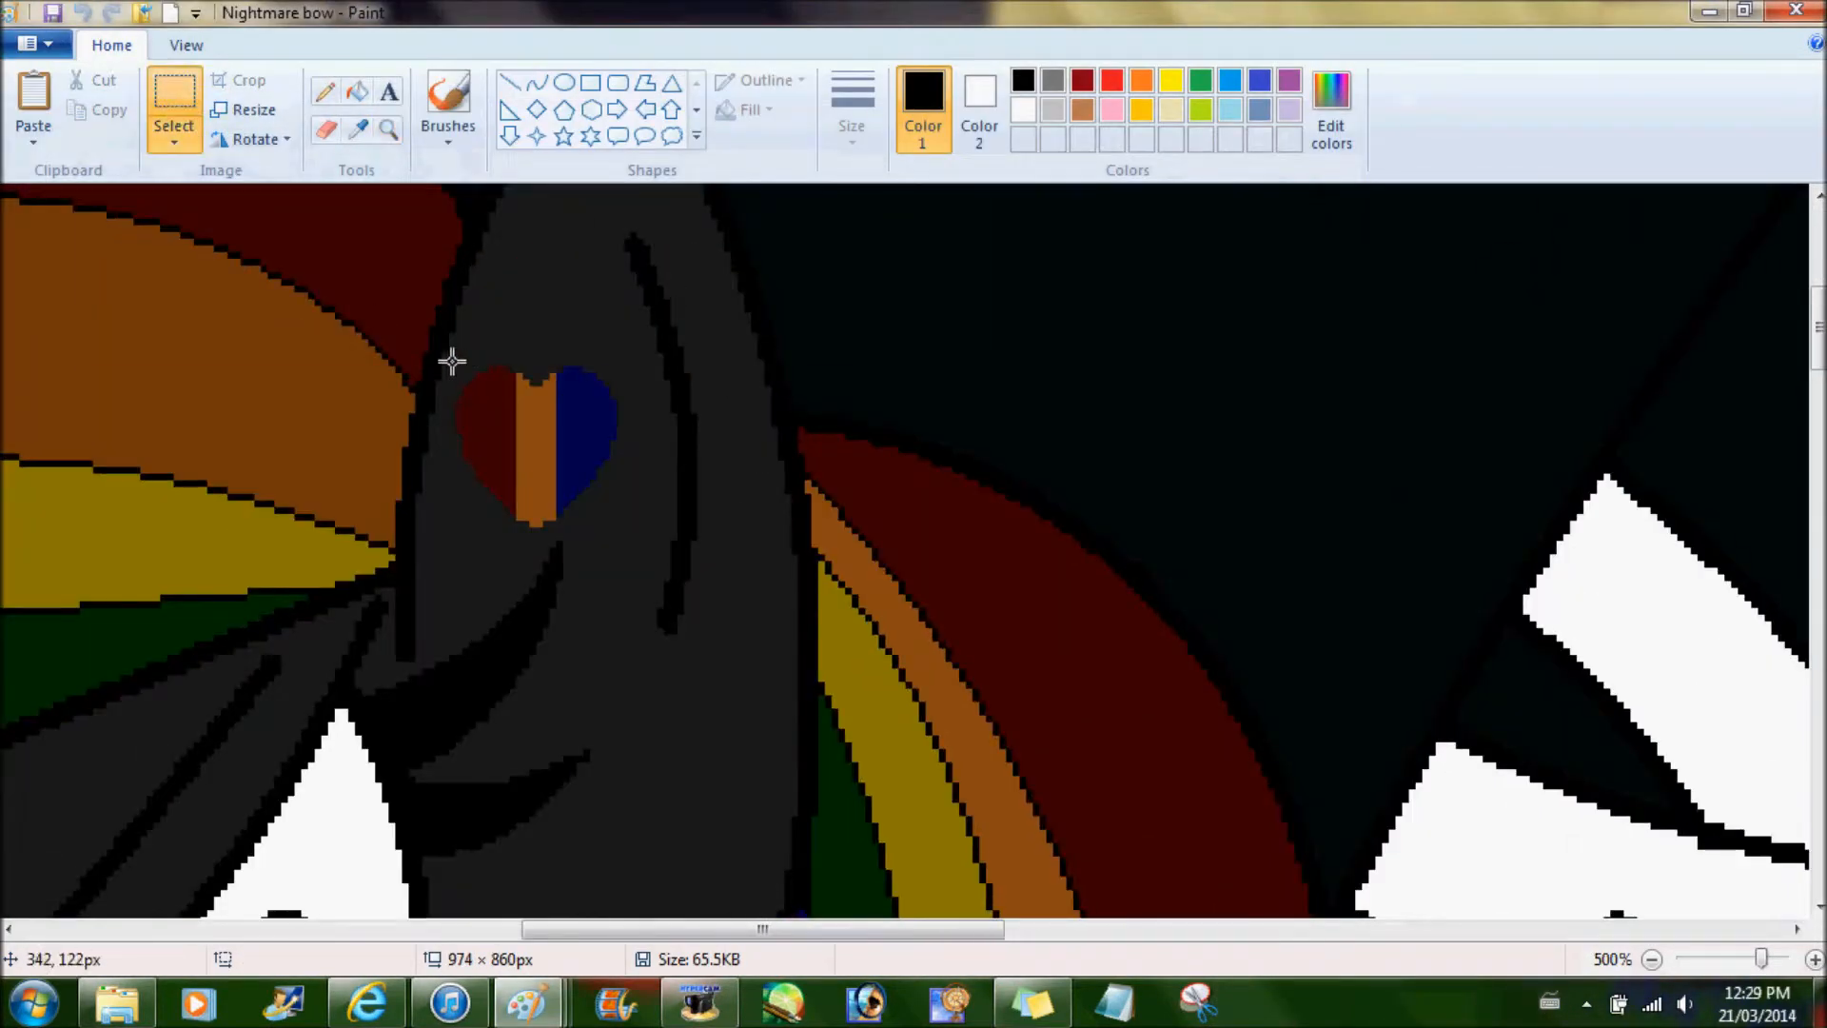
{"action": "left_click", "coordinate": [173, 113]}
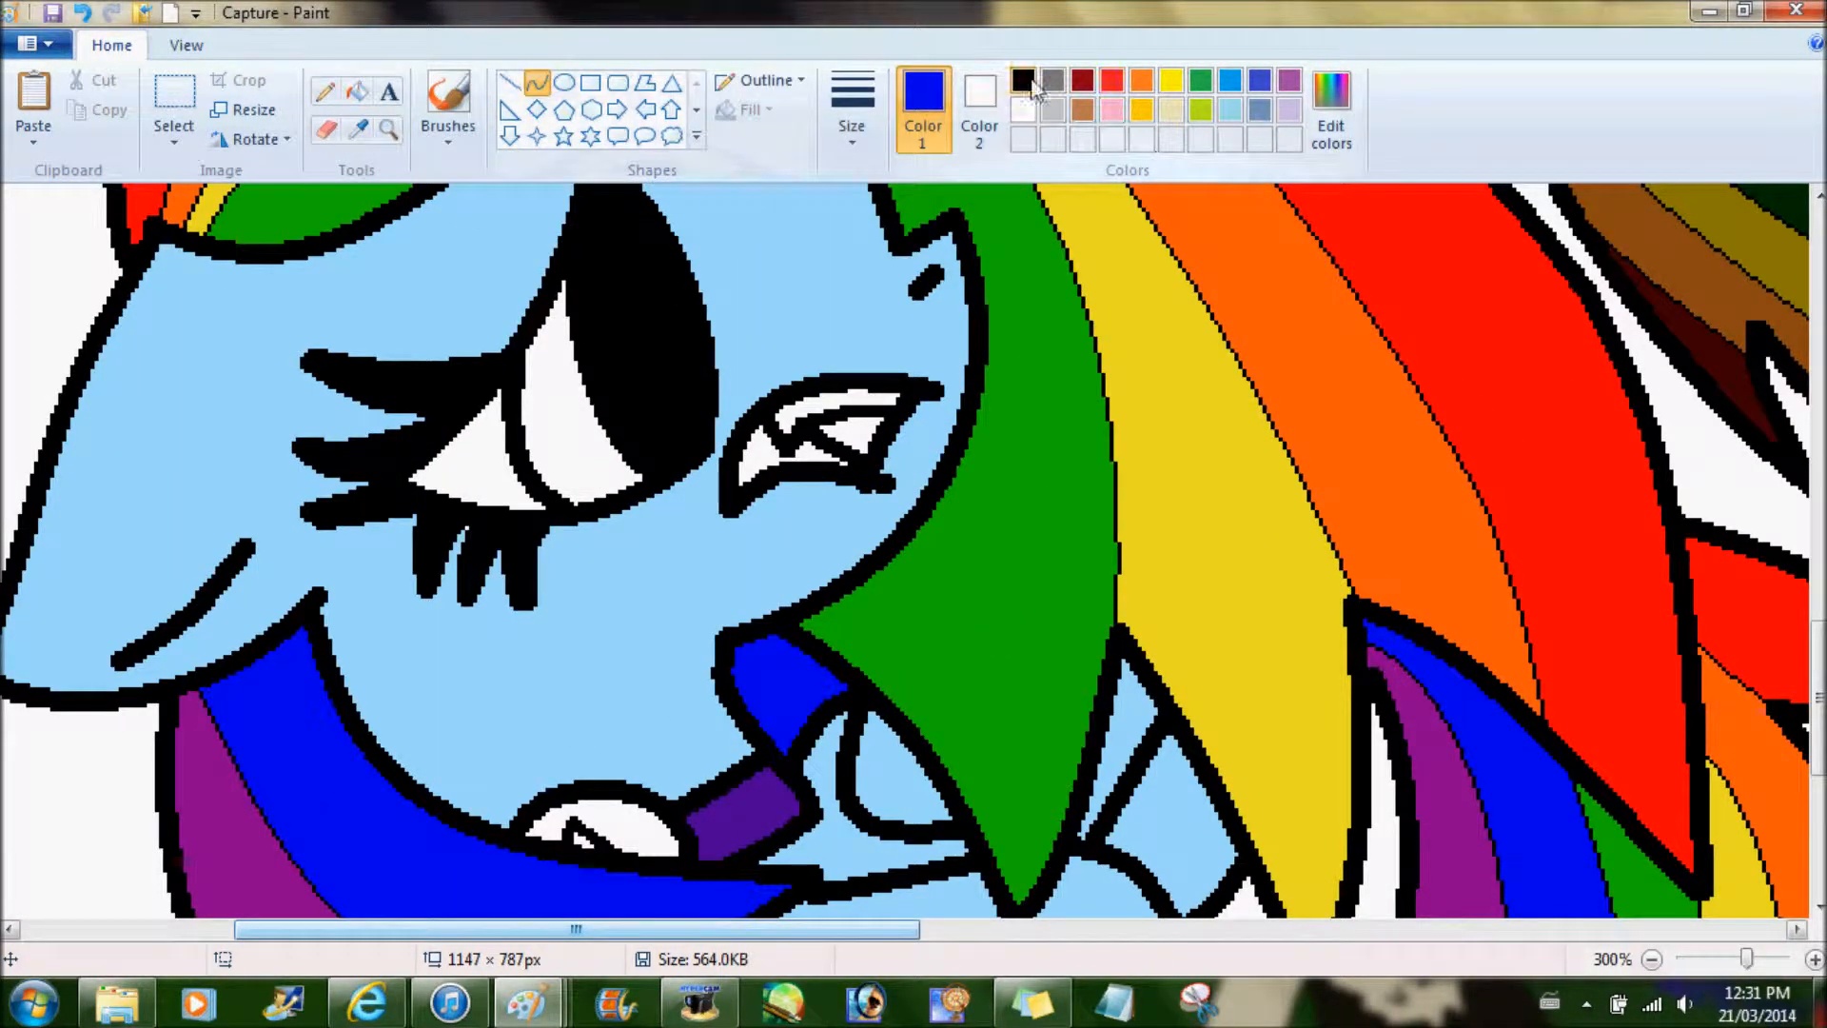
- Colour the blue pony's iris in pink shades and add red highlights to the nightmare pony's eye
{"action": "left_click", "coordinate": [1195, 80]}
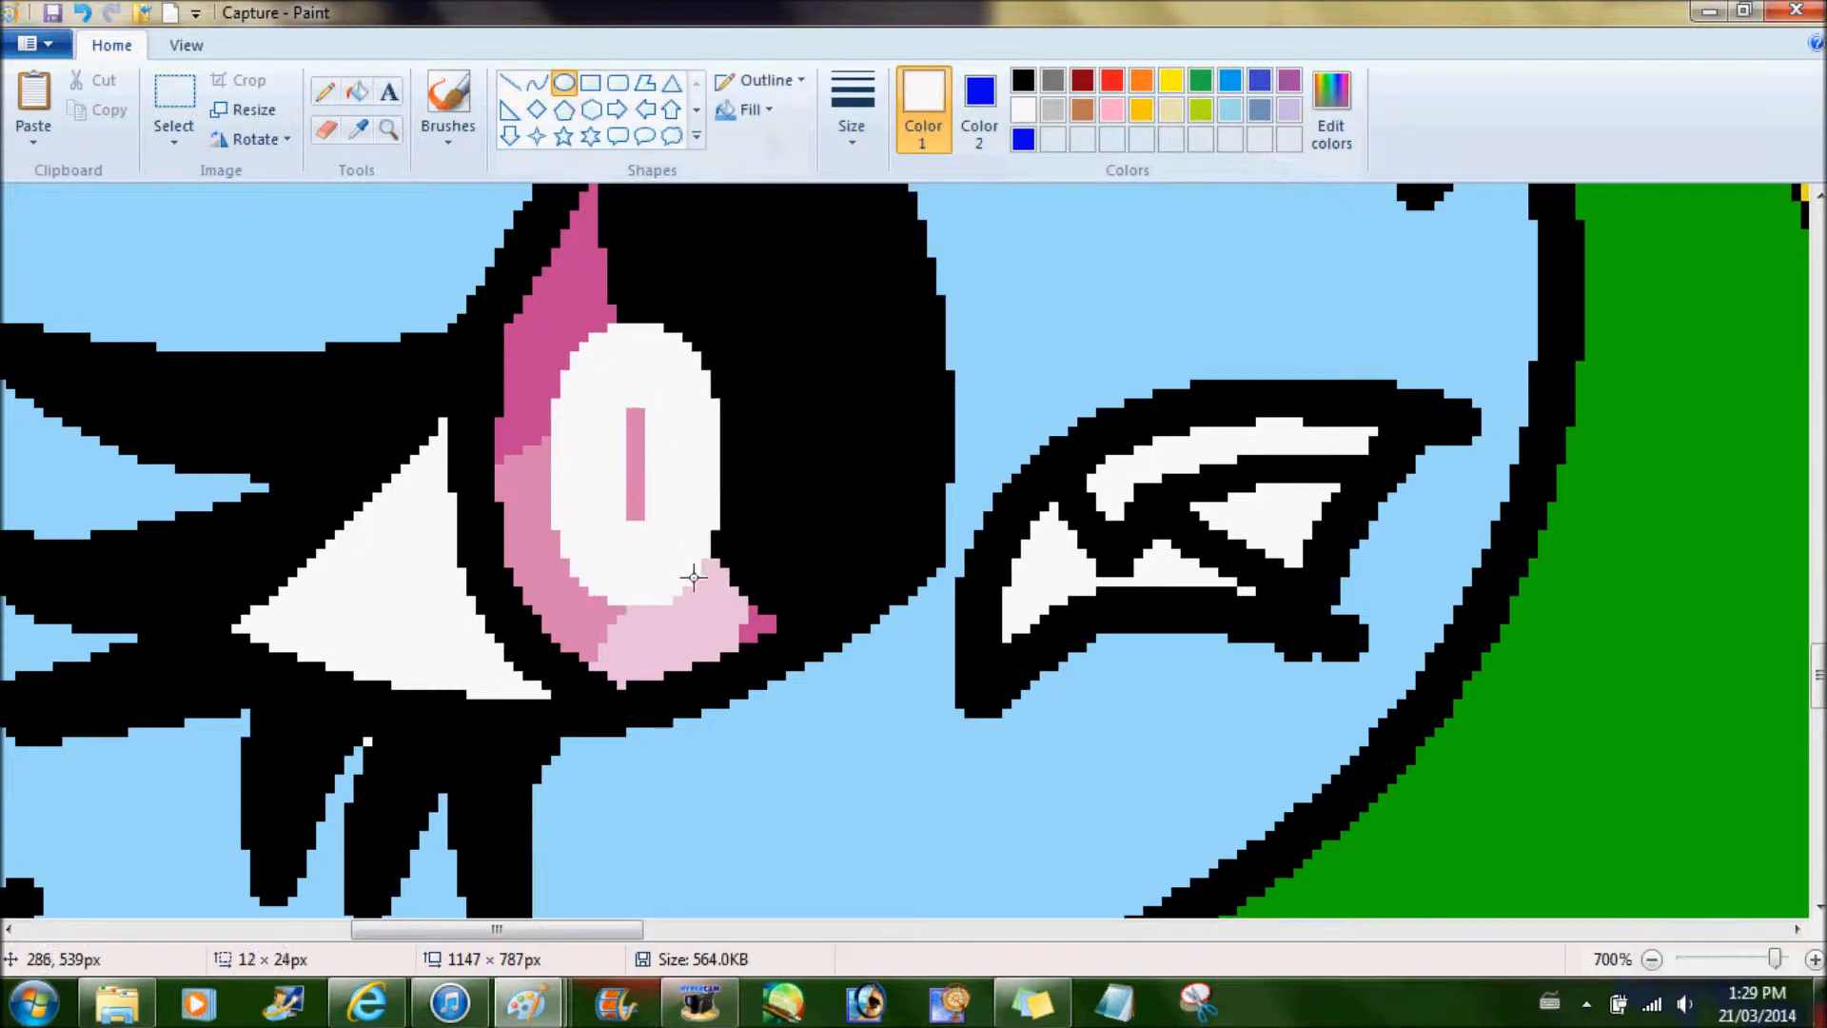
{"action": "left_click", "coordinate": [1656, 955]}
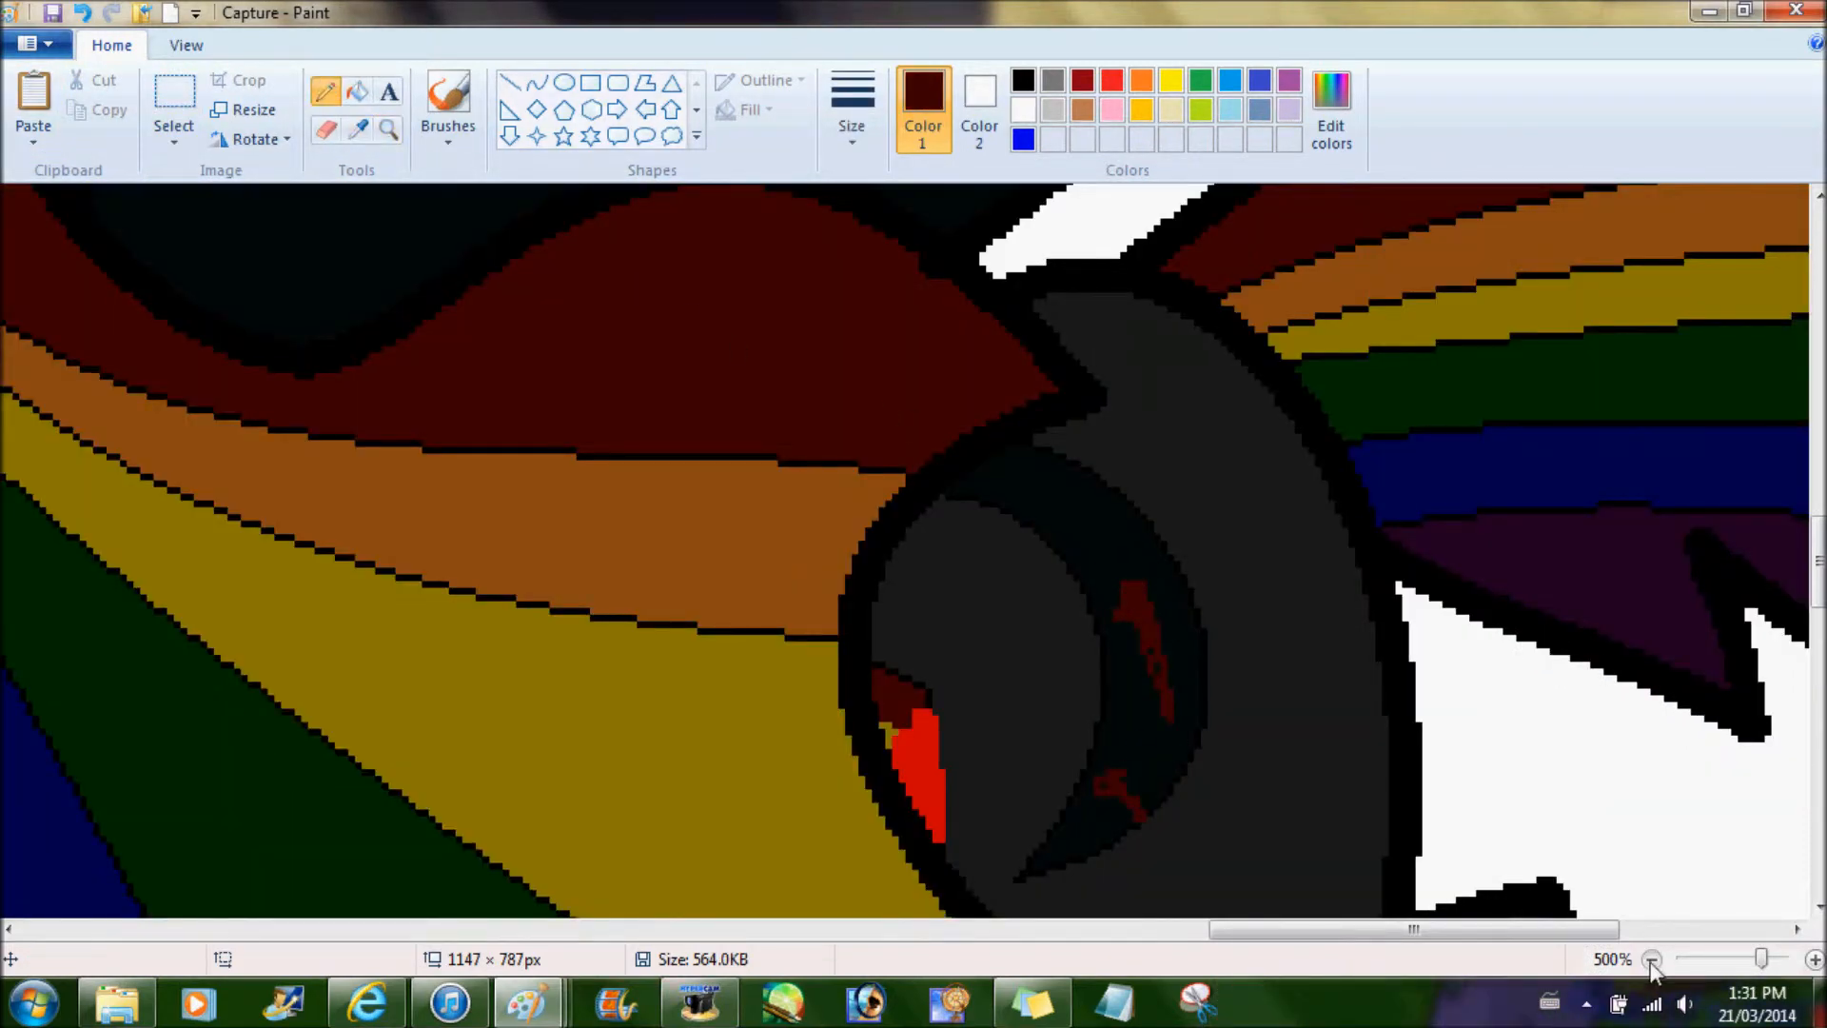
- Fill the white background behind the ponies with purple
{"action": "left_click", "coordinate": [1659, 957]}
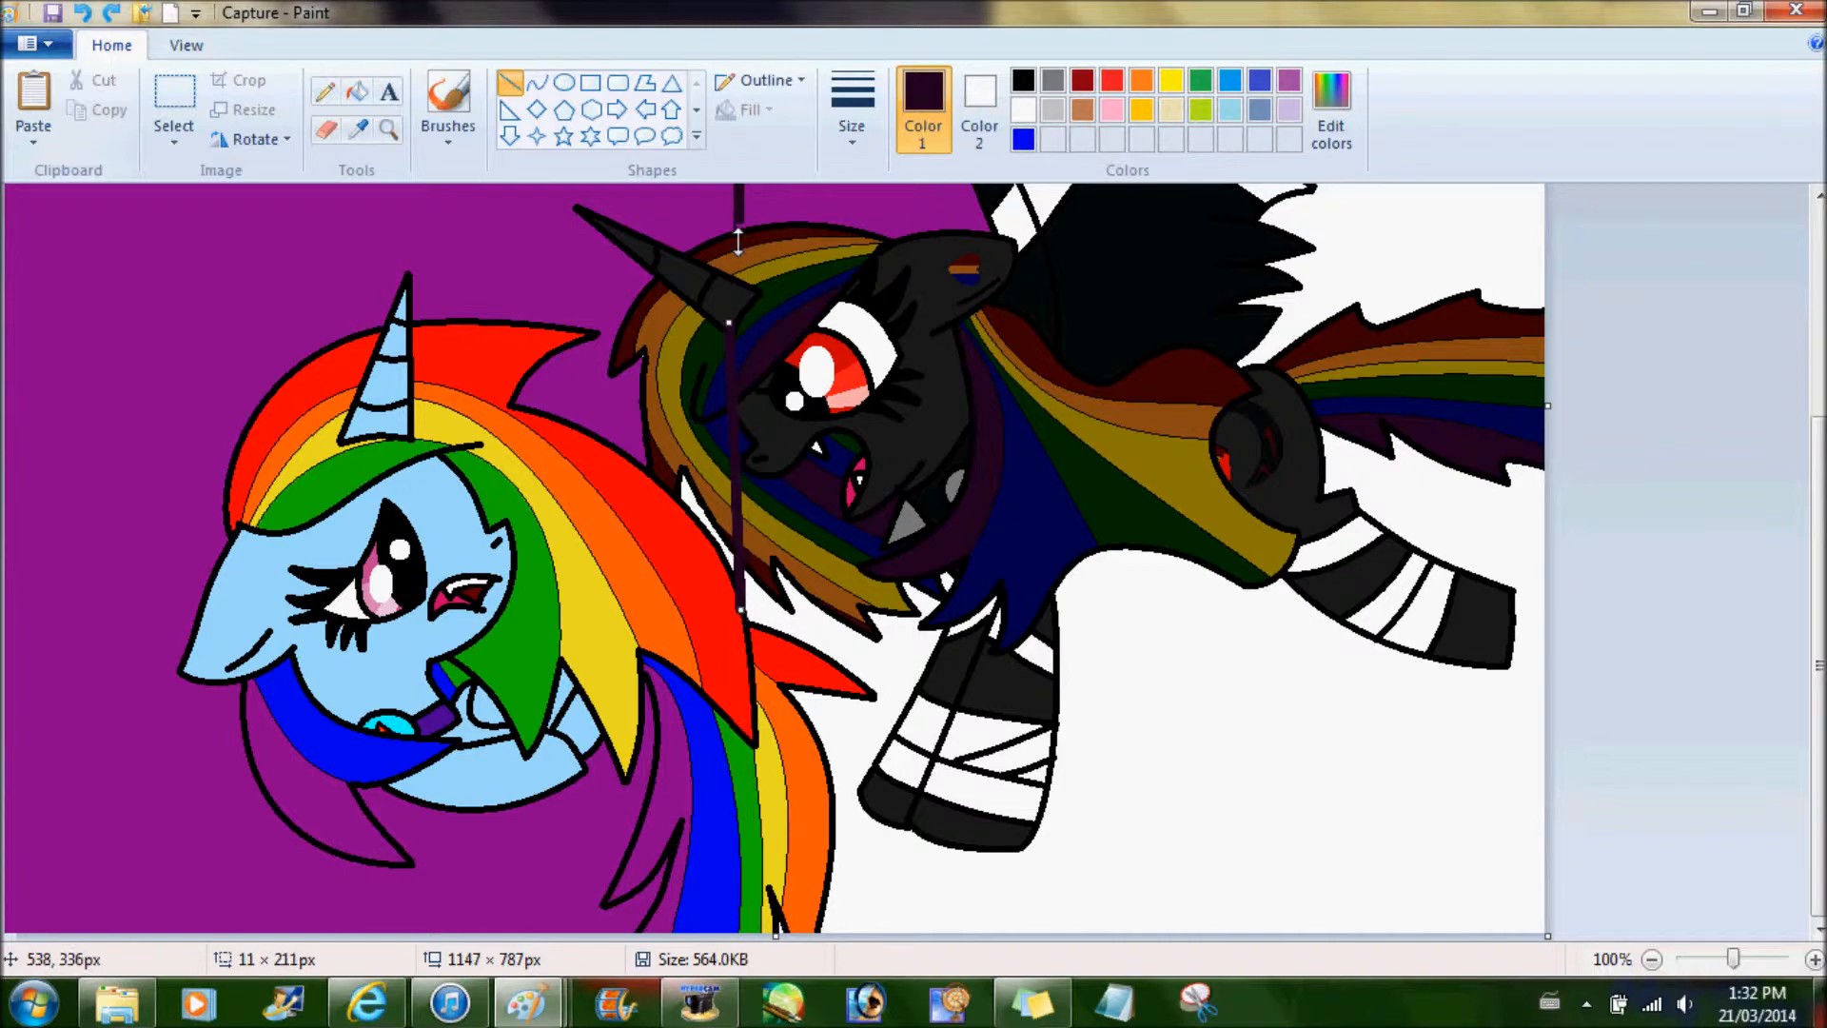
{"action": "left_click", "coordinate": [1800, 959]}
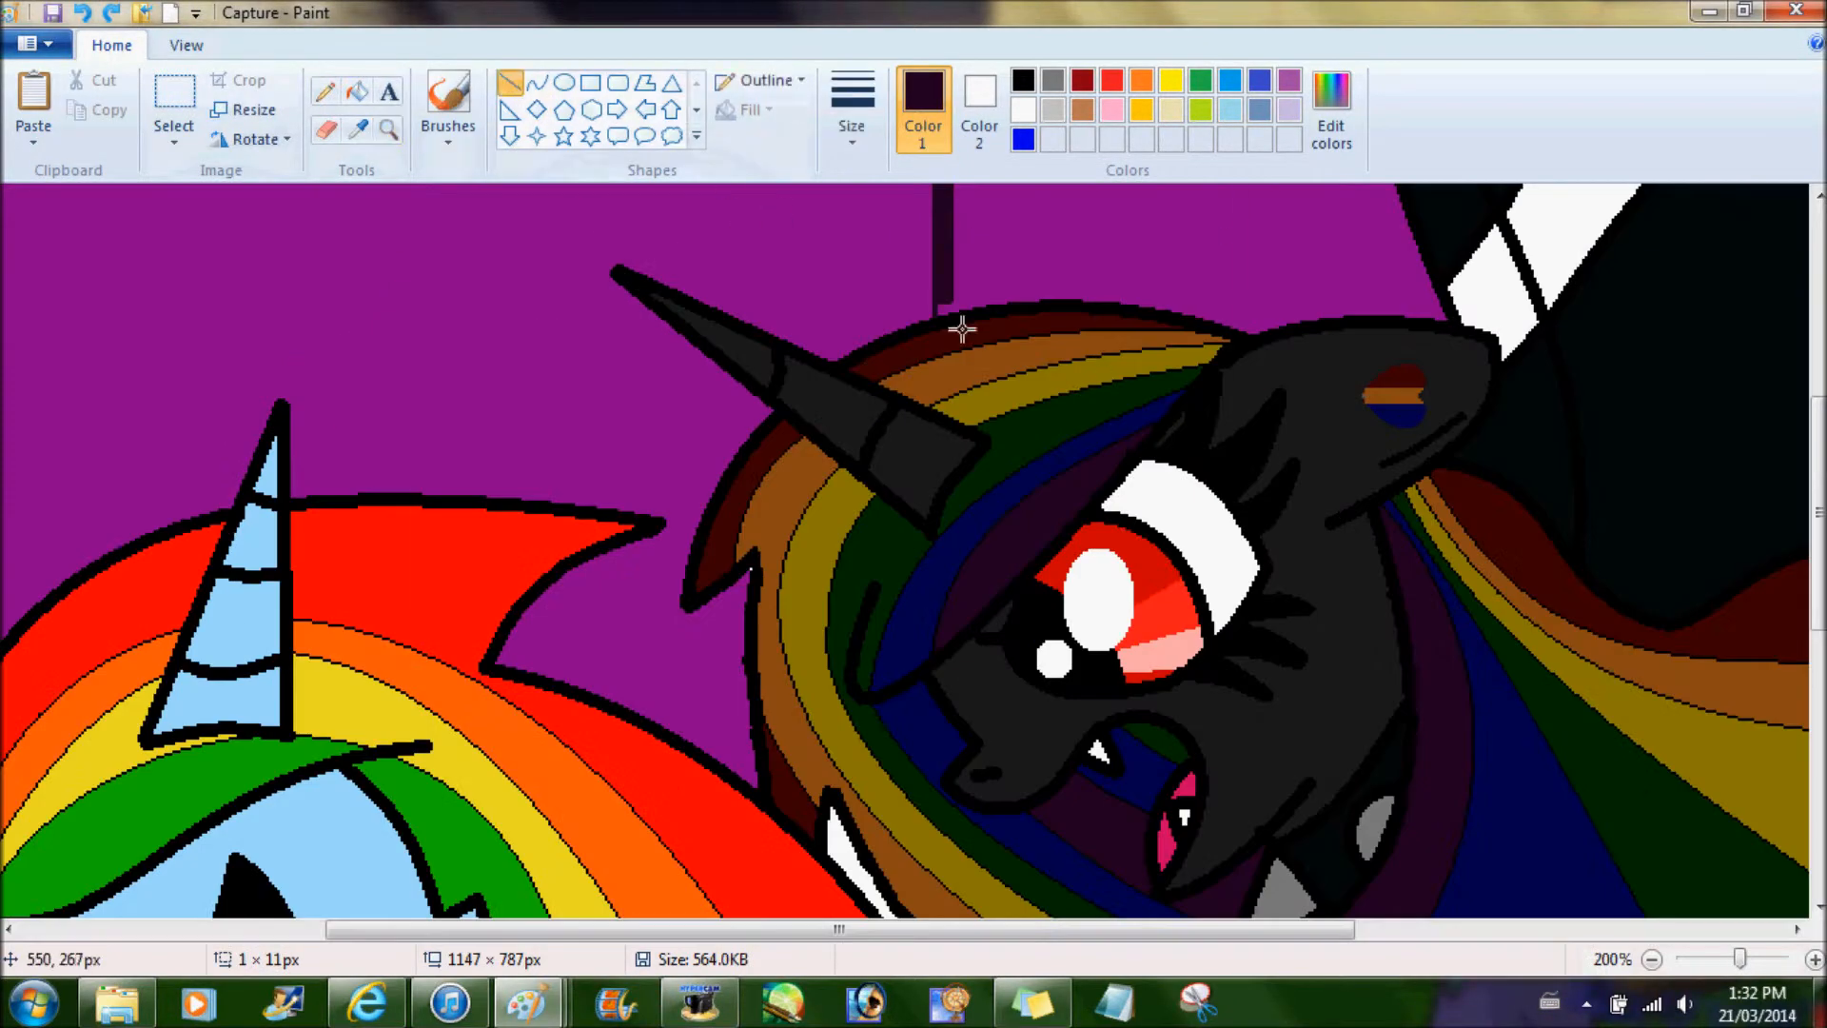